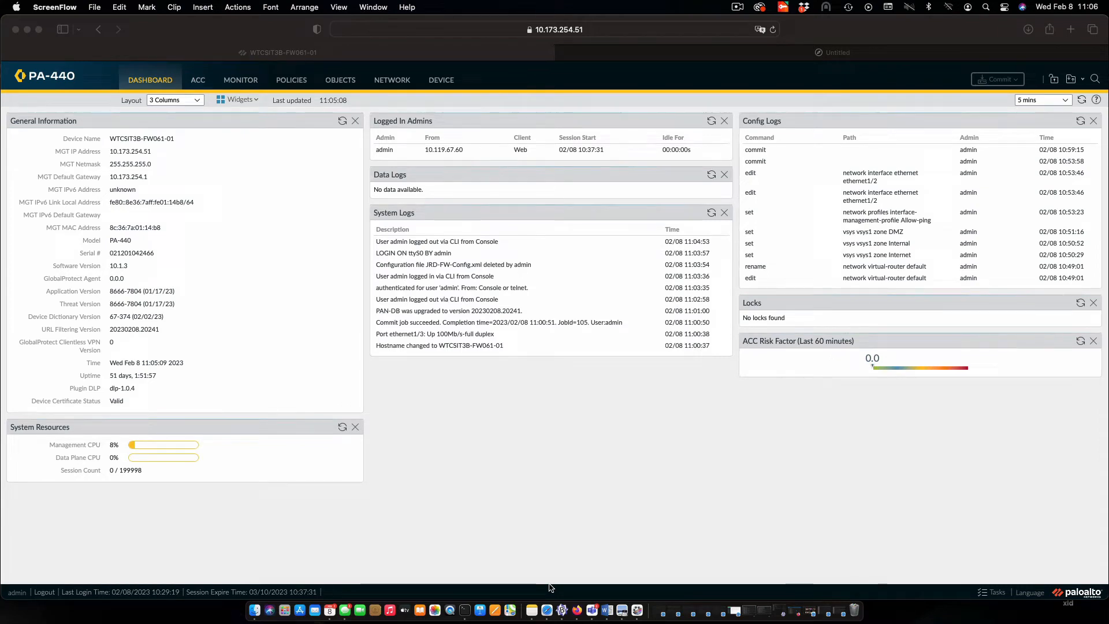
pyautogui.moveTo(447, 85)
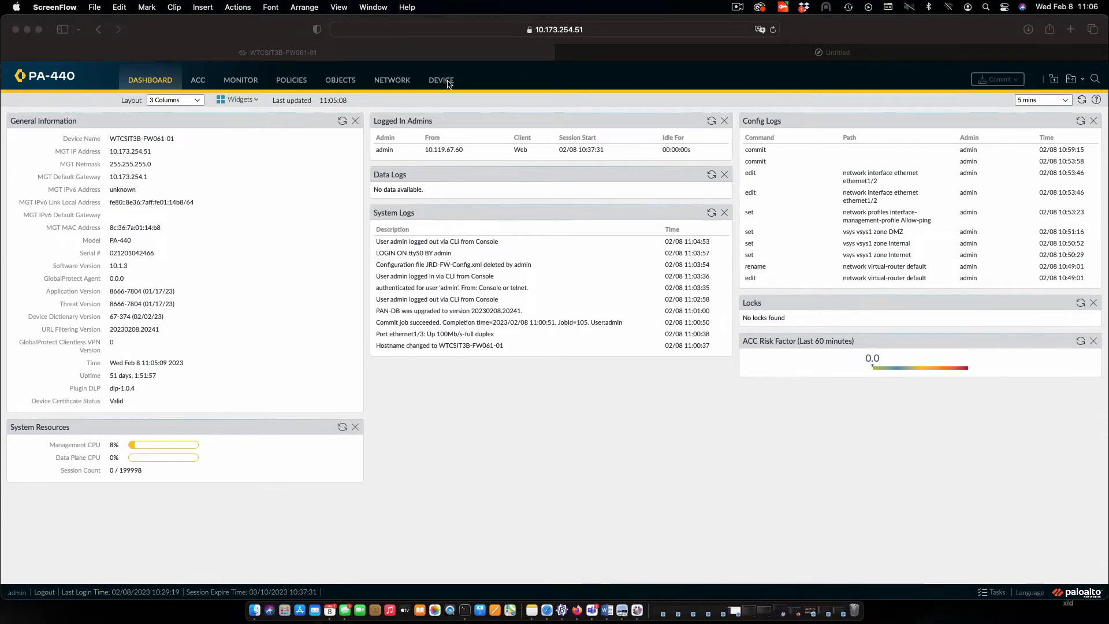
# Switch to the Device tab's Setup > Operations page
pyautogui.click(441, 80)
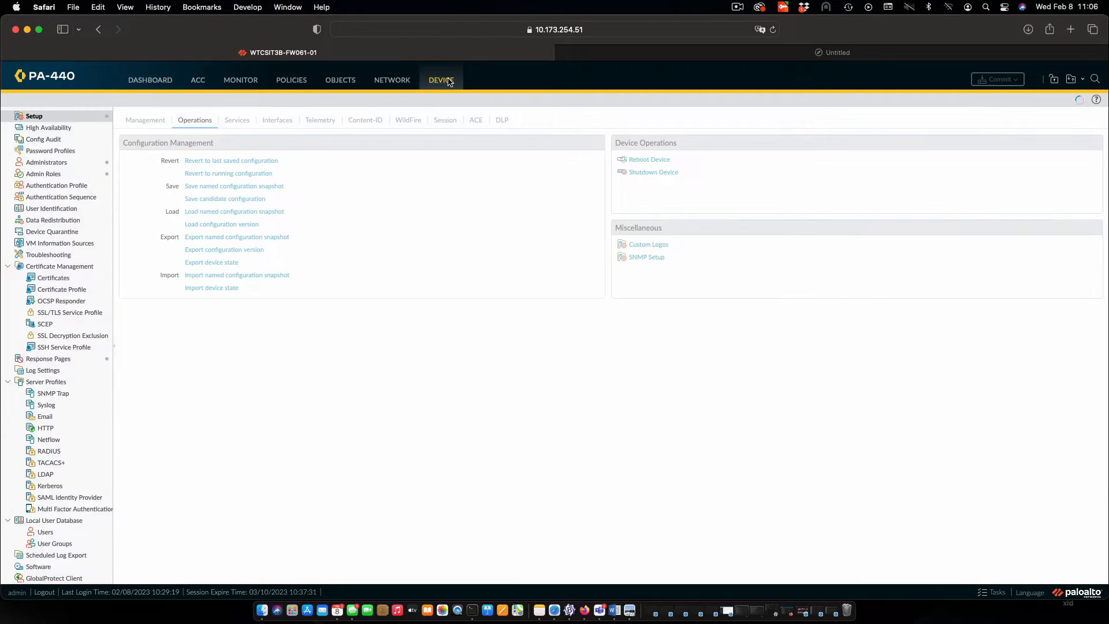
pyautogui.moveTo(114, 123)
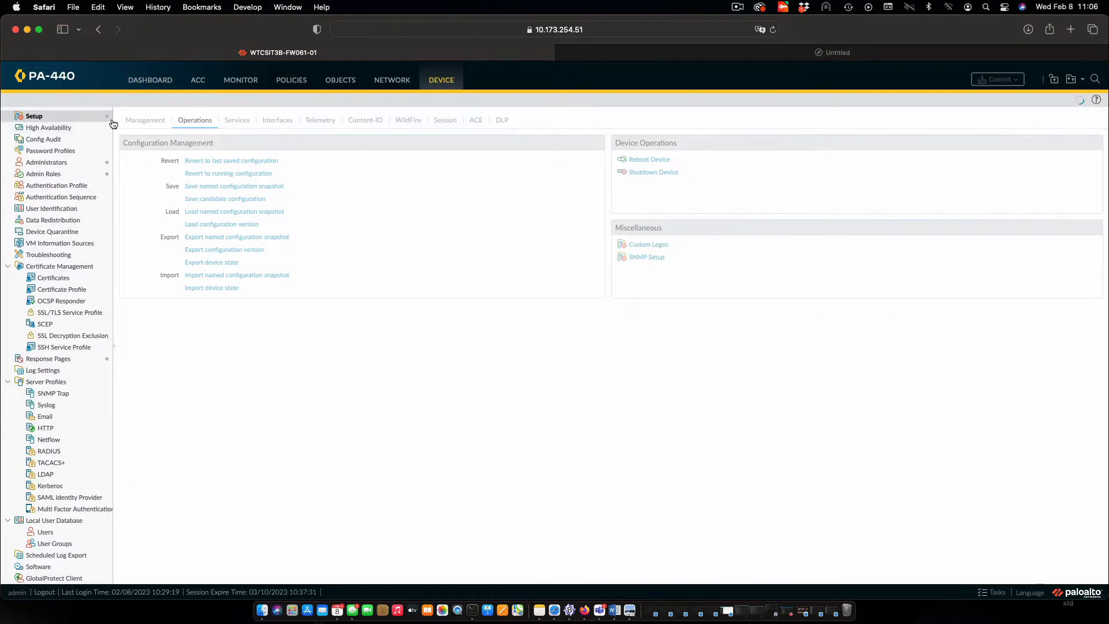
pyautogui.moveTo(202, 123)
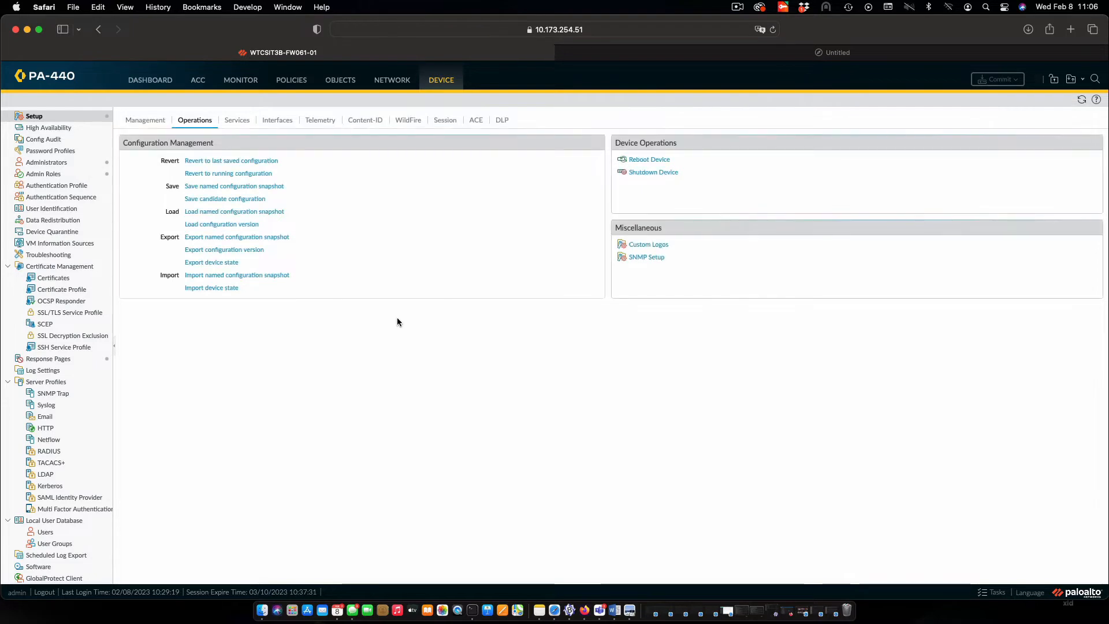
pyautogui.moveTo(272, 295)
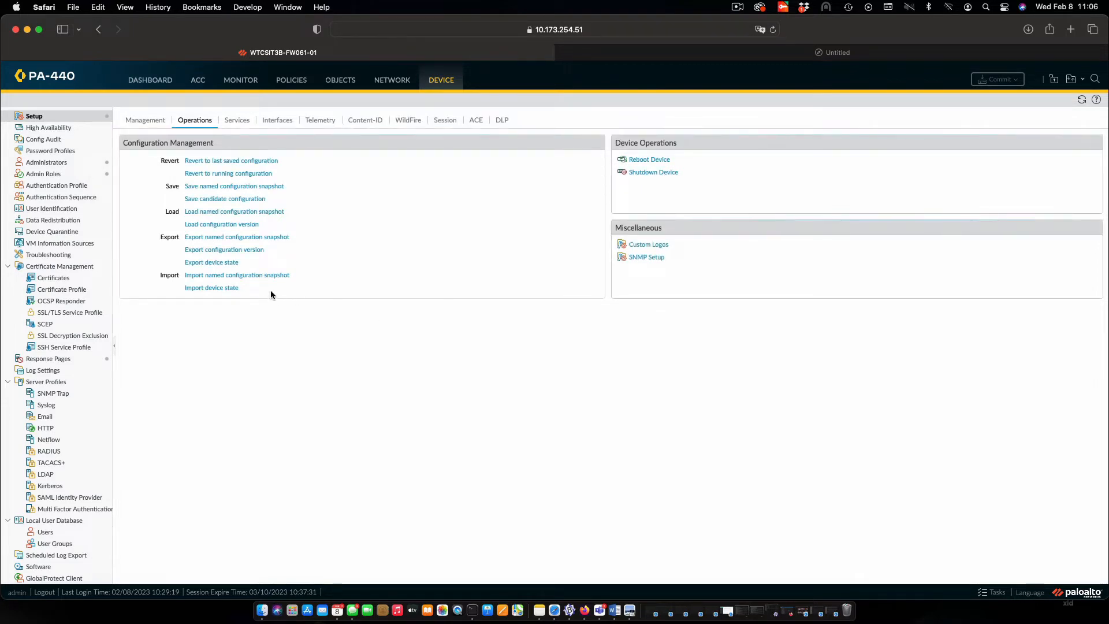
# Import JRD-FW-Config-2.xml from Downloads as a named configuration snapshot
pyautogui.click(236, 275)
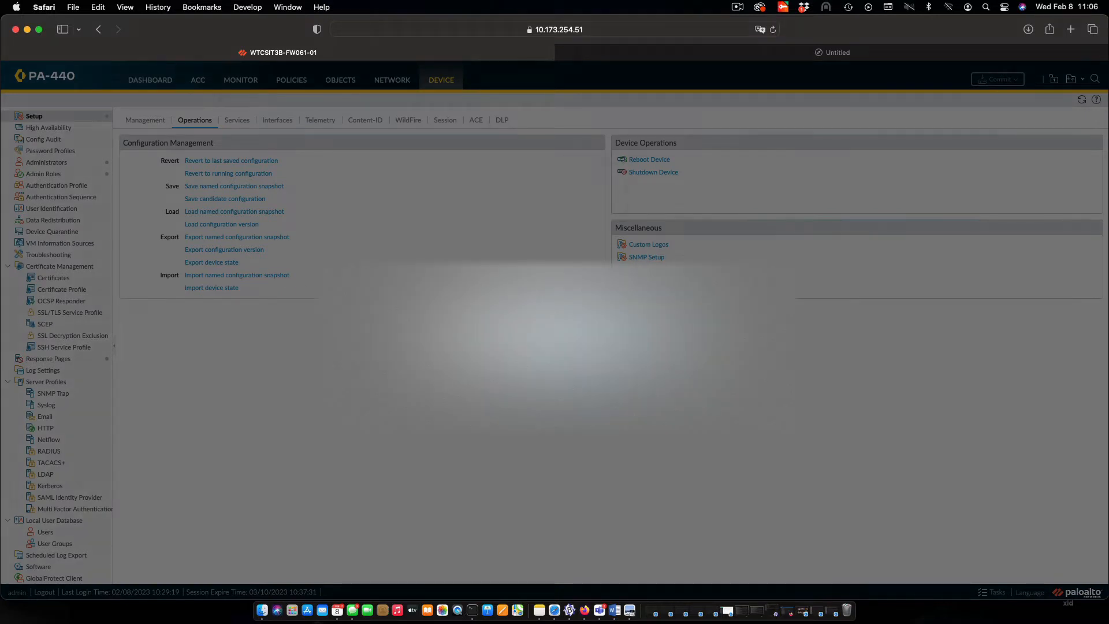
pyautogui.click(237, 275)
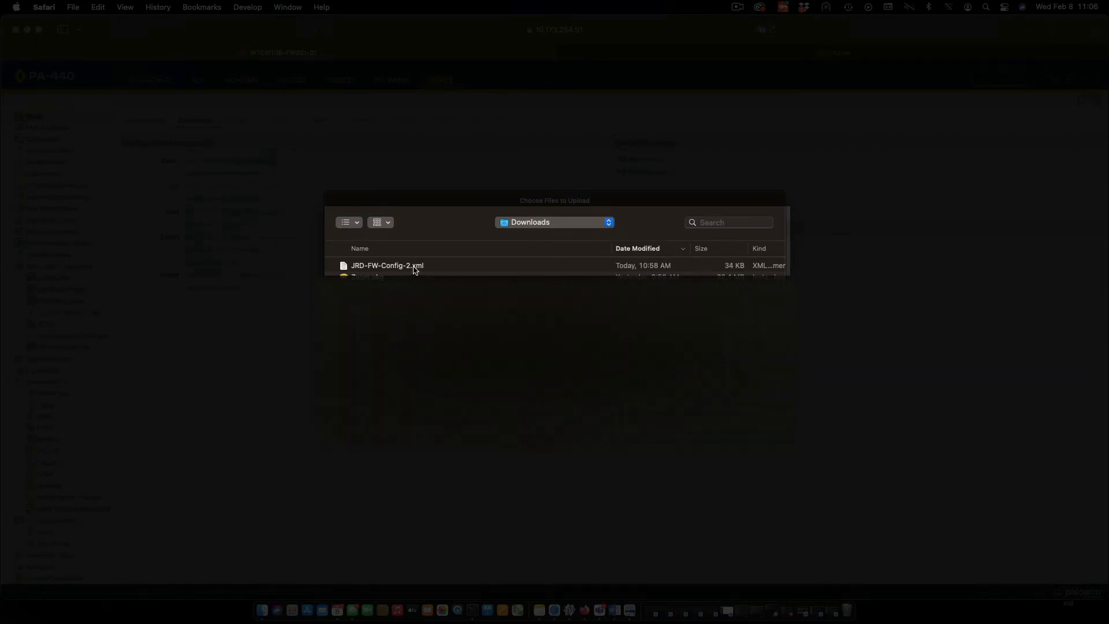
pyautogui.click(387, 266)
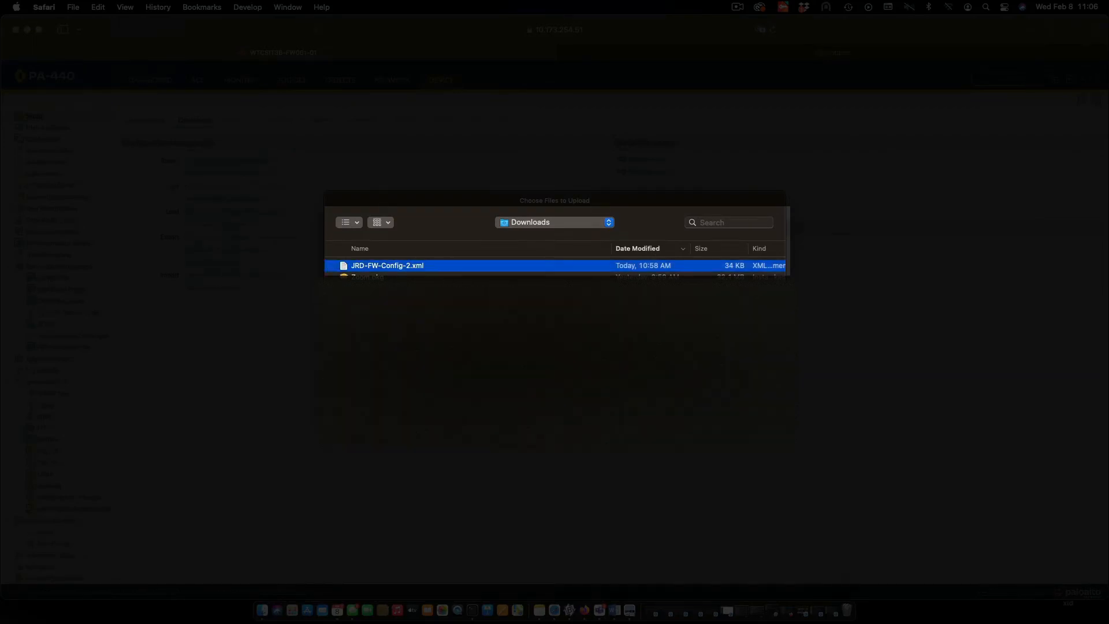
pyautogui.click(386, 265)
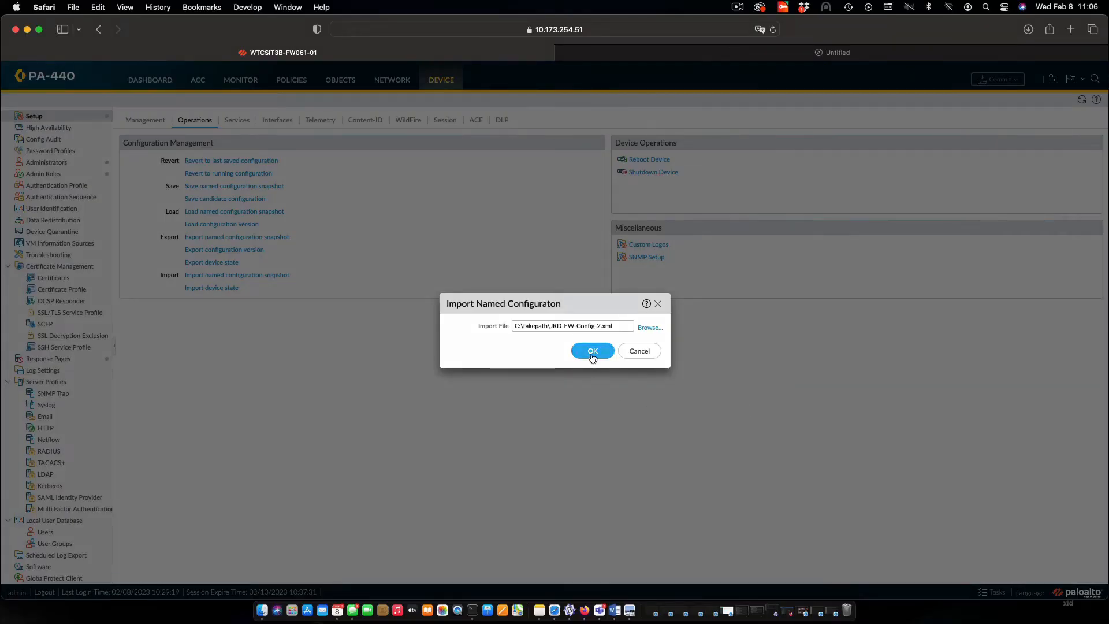
pyautogui.click(592, 350)
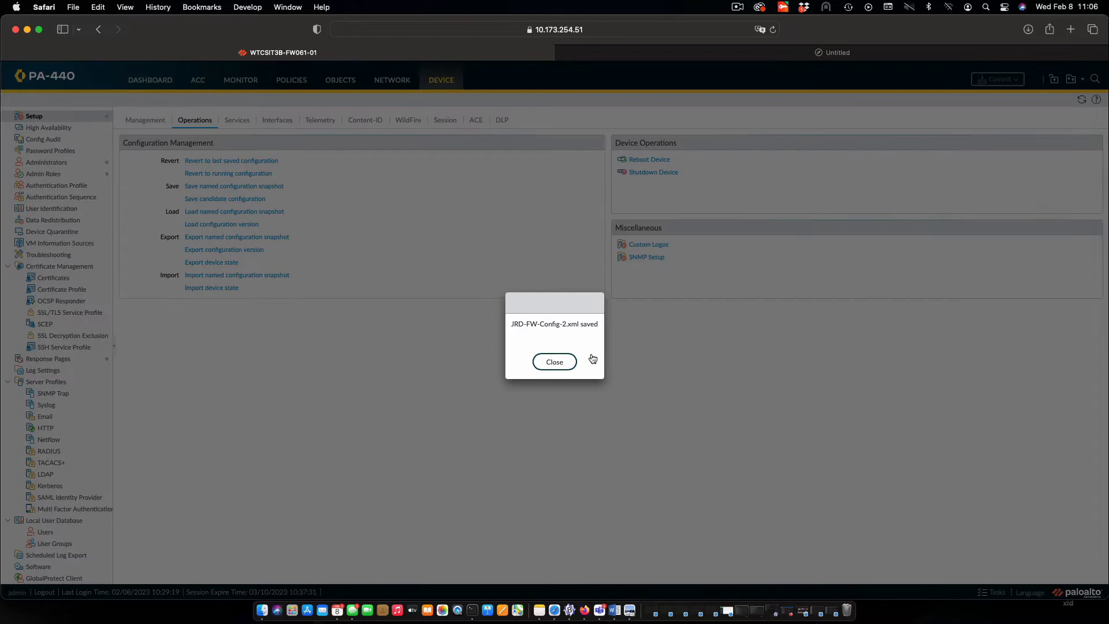
pyautogui.click(555, 362)
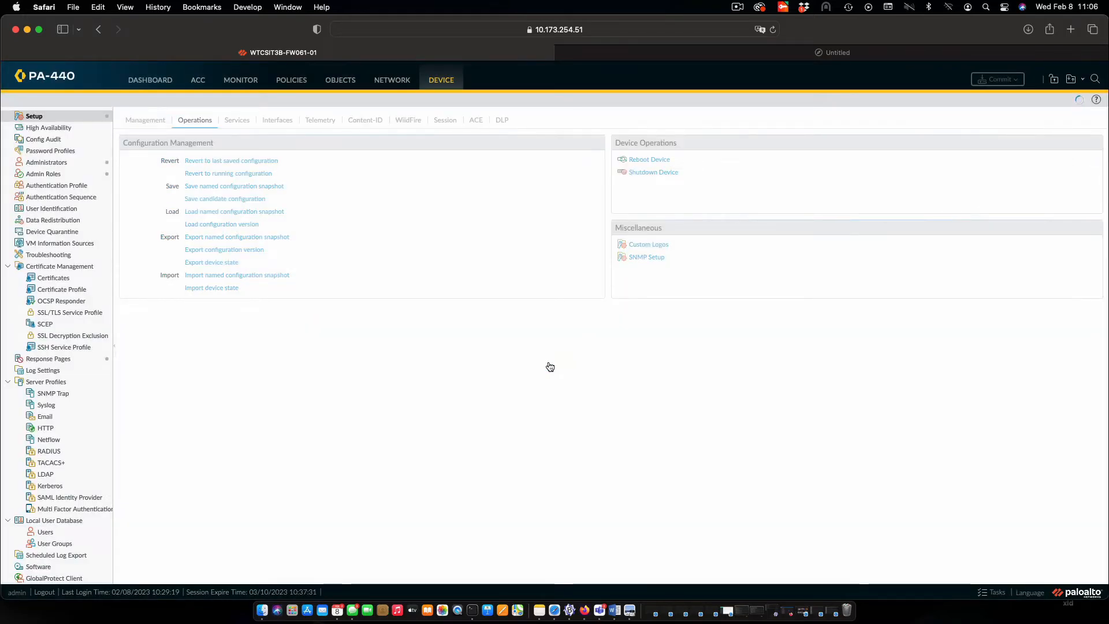
# Load the named snapshot JRD-FW-Config-2.xml as the candidate configuration
pyautogui.click(234, 212)
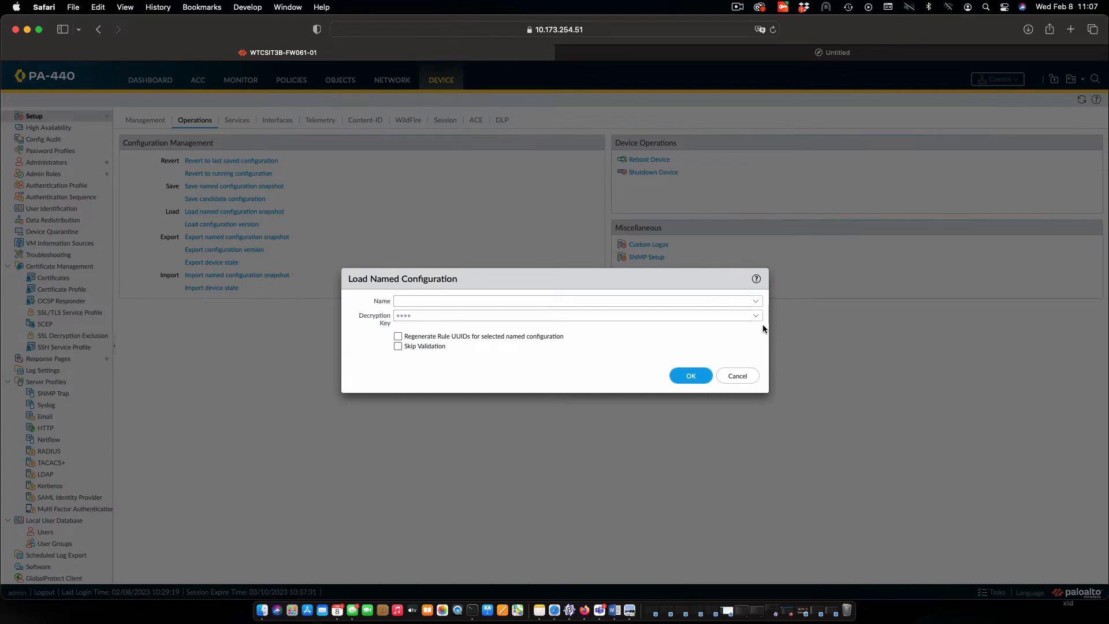
pyautogui.moveTo(756, 302)
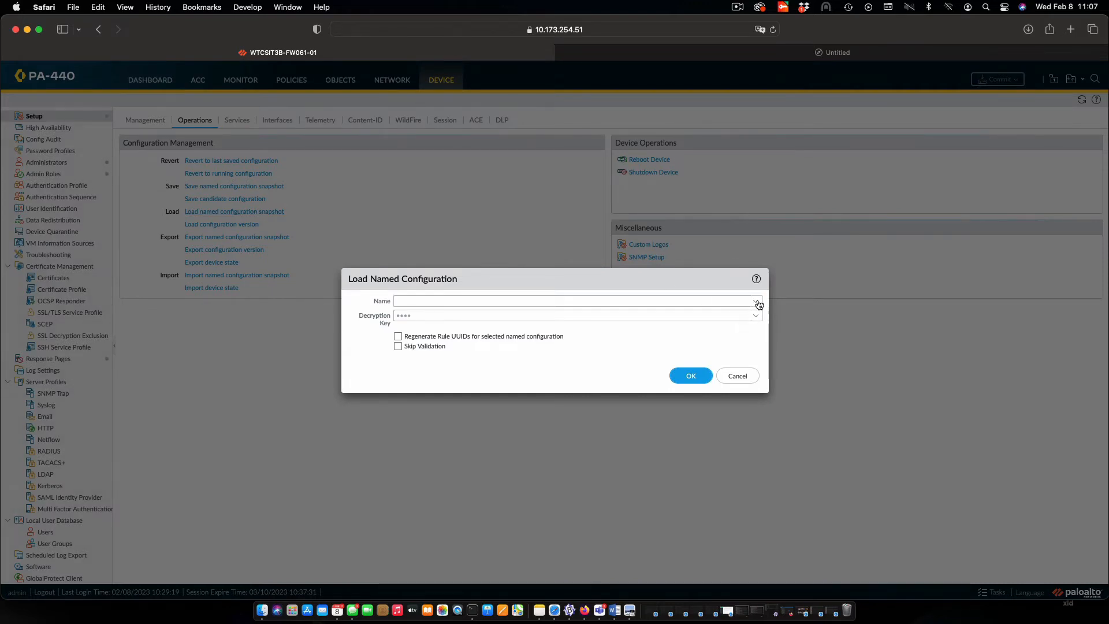
pyautogui.click(756, 302)
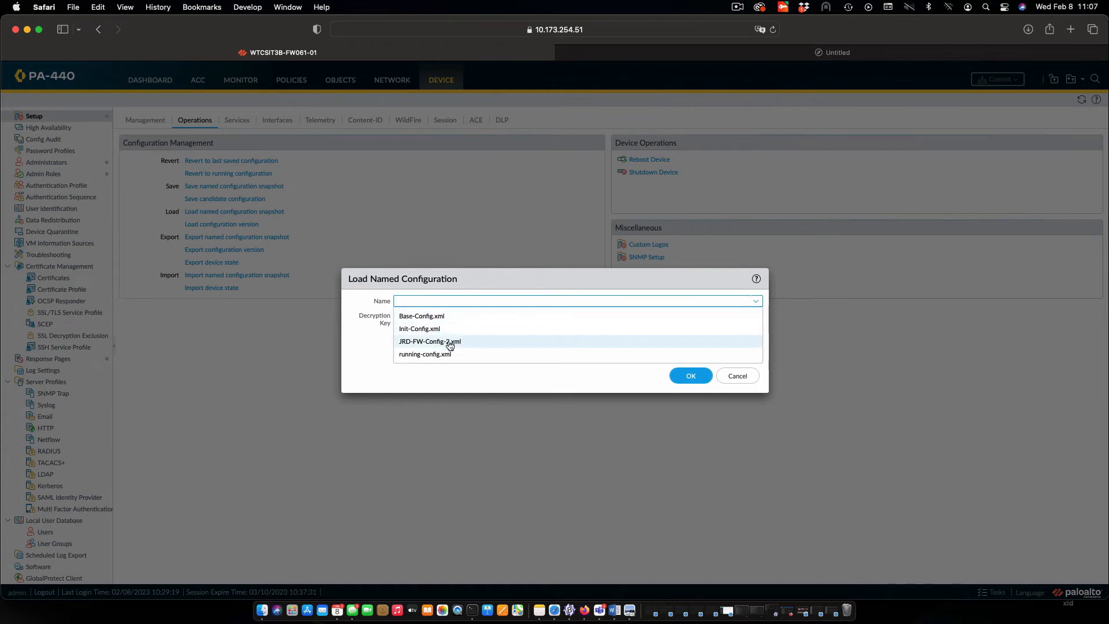
pyautogui.click(430, 341)
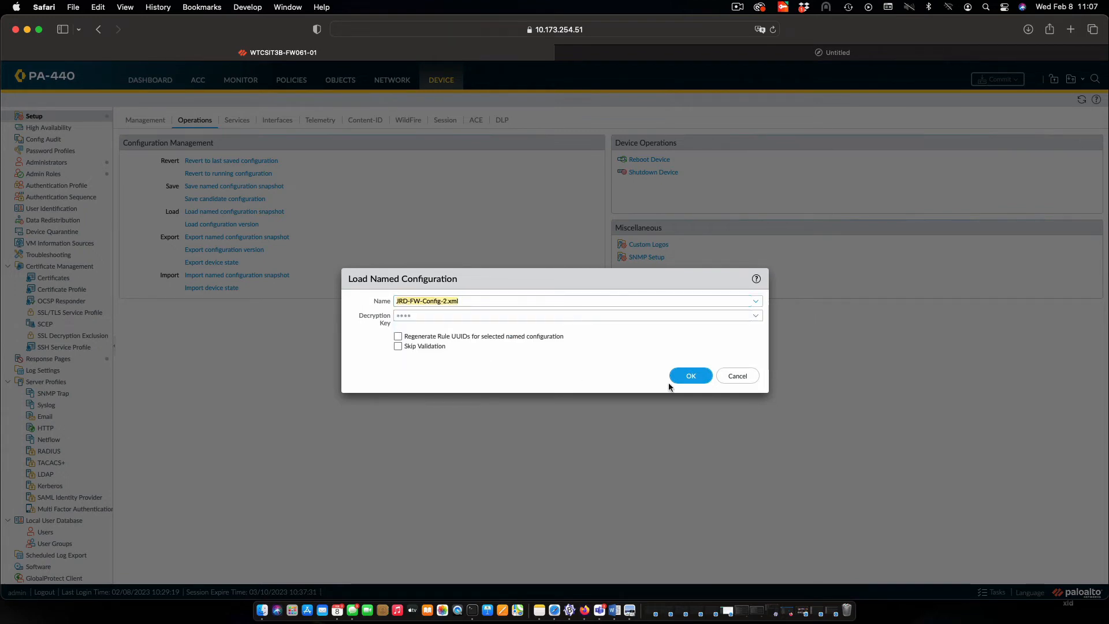
pyautogui.click(691, 376)
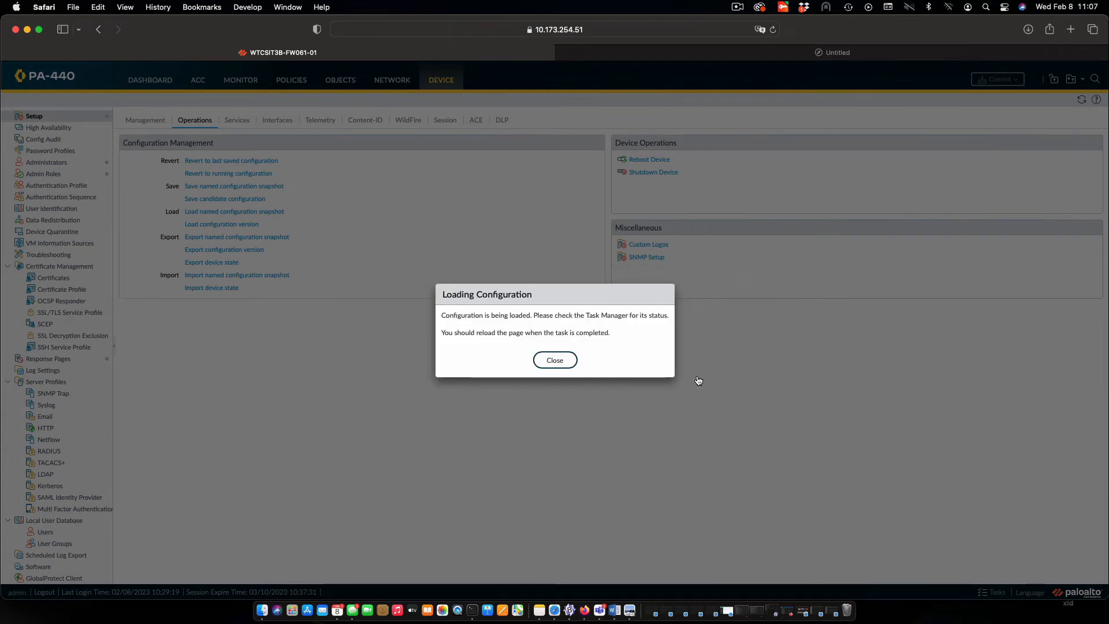
pyautogui.click(554, 359)
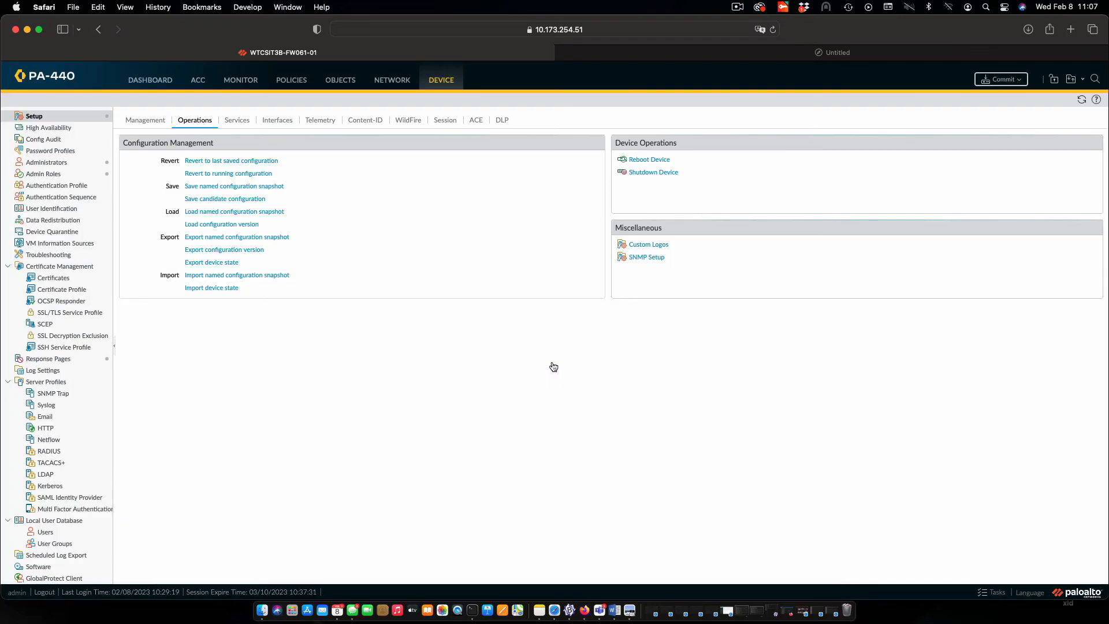
# Open the Dashboard to check System Logs for the configuration load
pyautogui.click(150, 80)
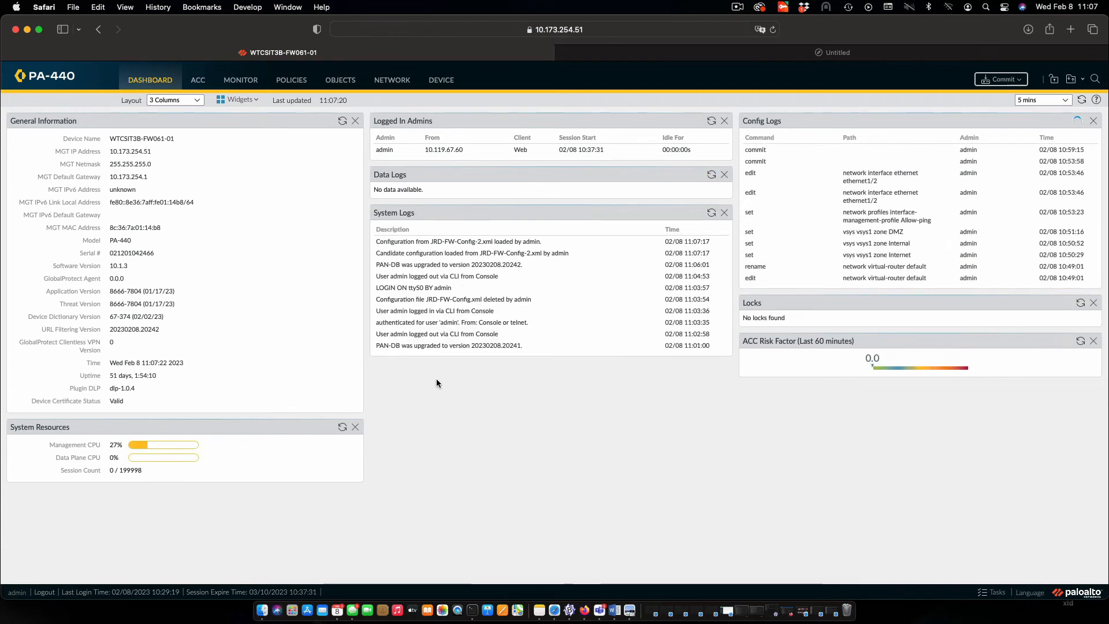
pyautogui.moveTo(406, 248)
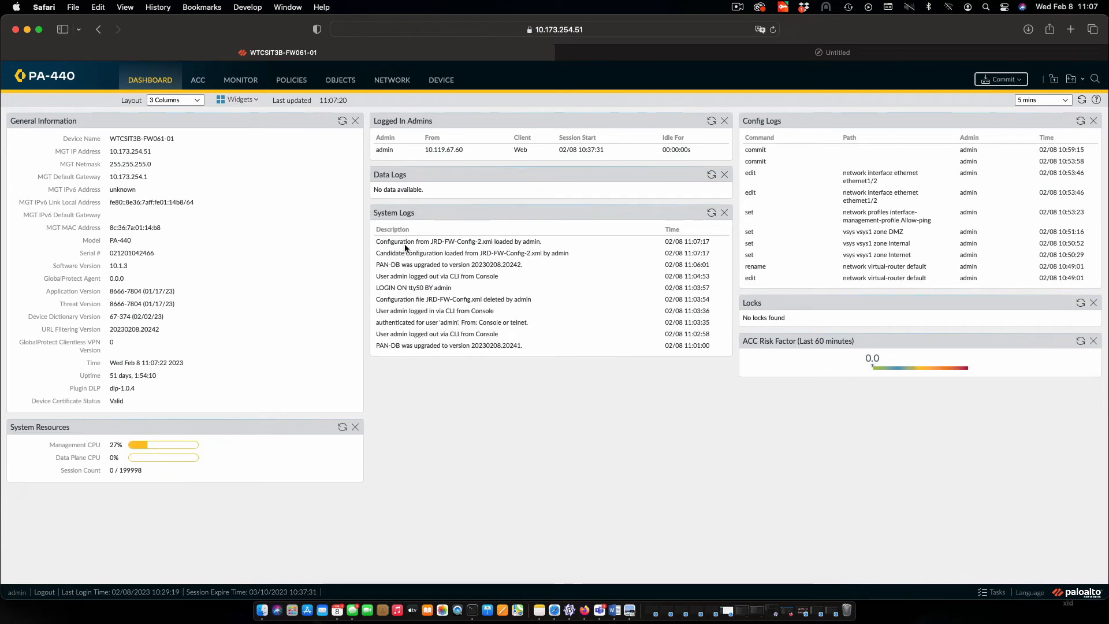
pyautogui.moveTo(662, 229)
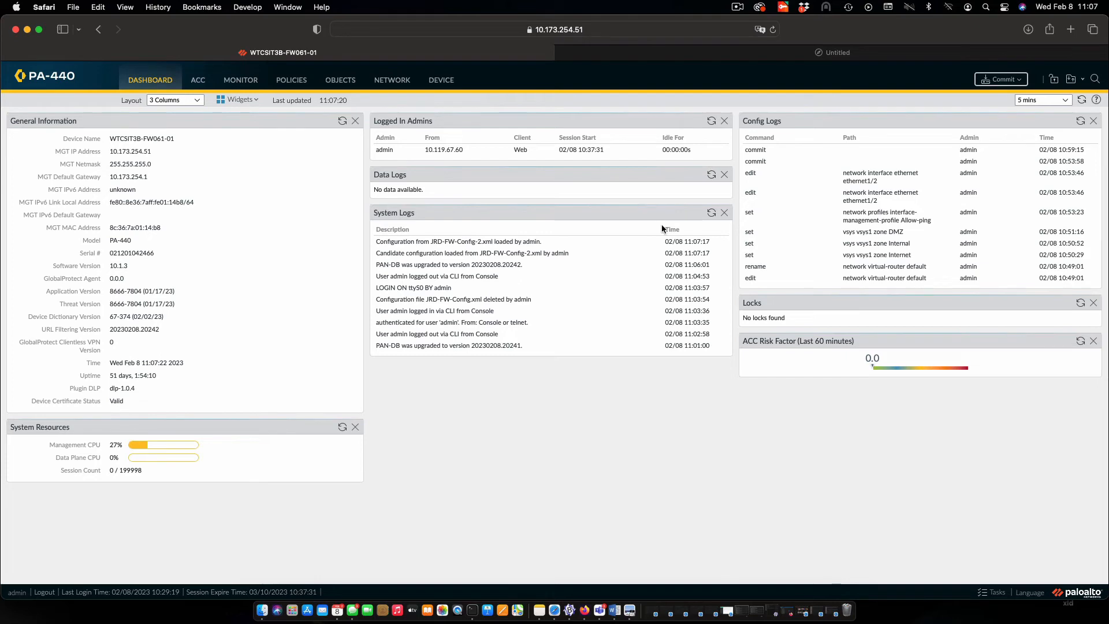
# Start a full commit of the loaded JRD-FW-Config-2.xml configuration
pyautogui.click(1000, 79)
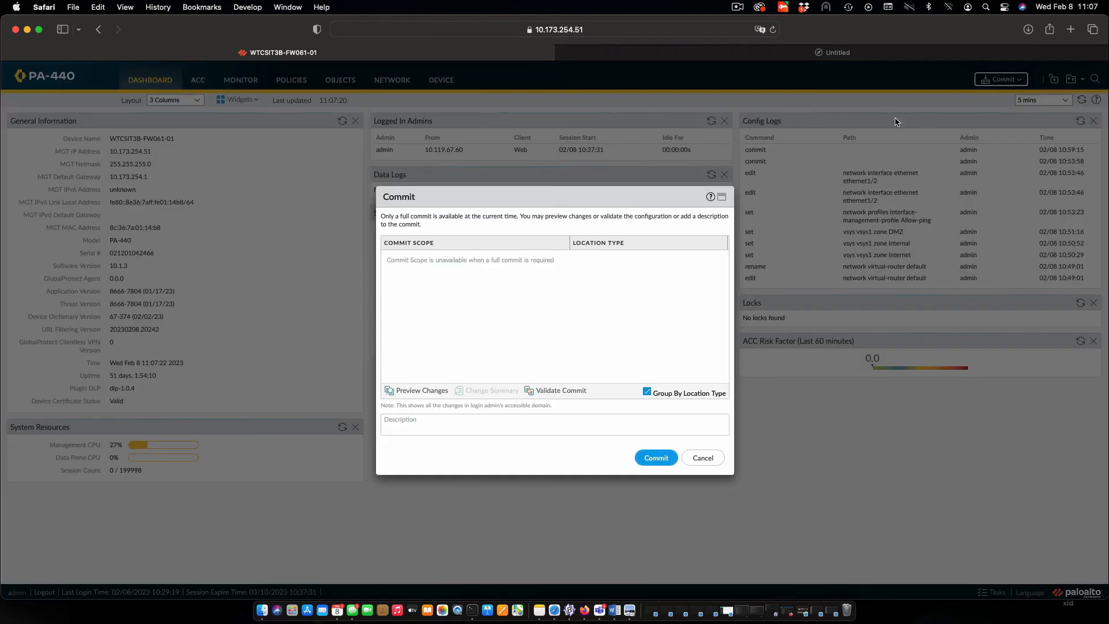
pyautogui.click(656, 458)
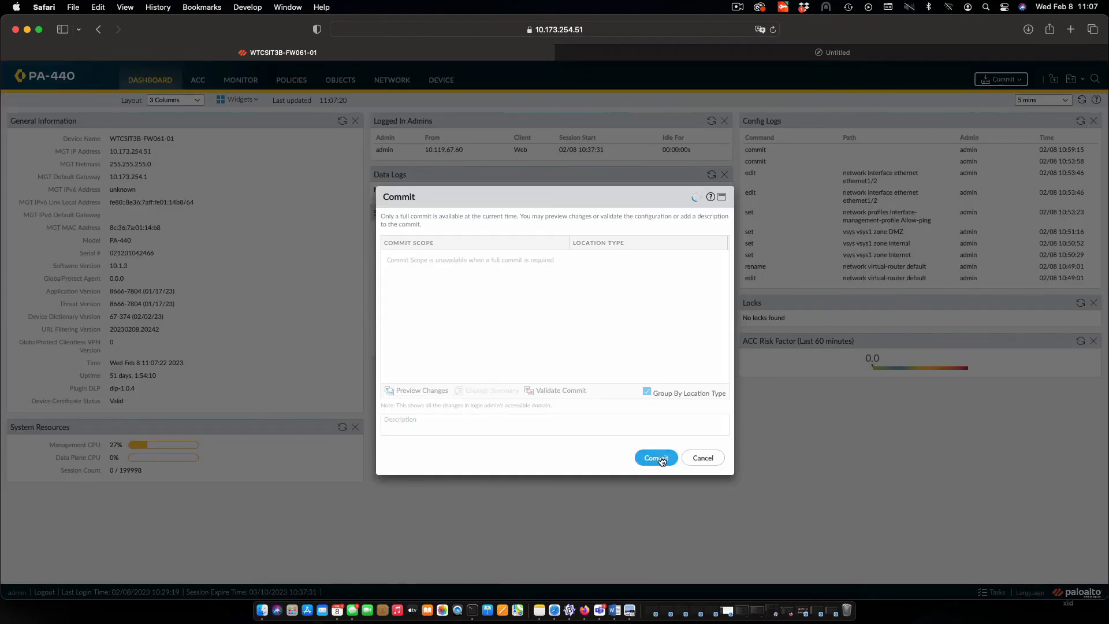
pyautogui.click(656, 458)
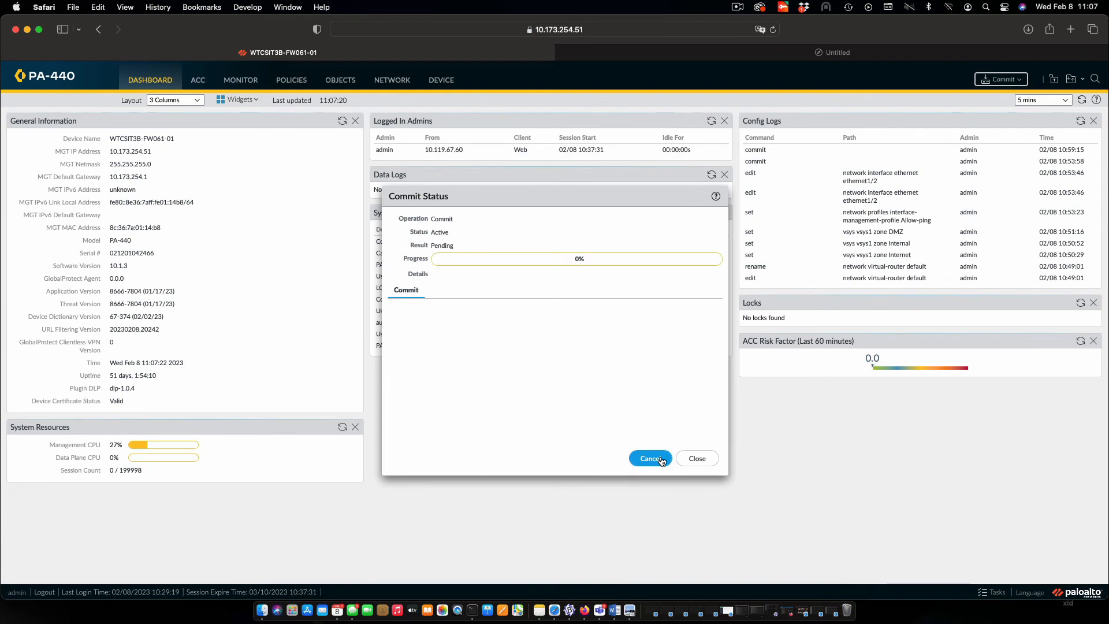